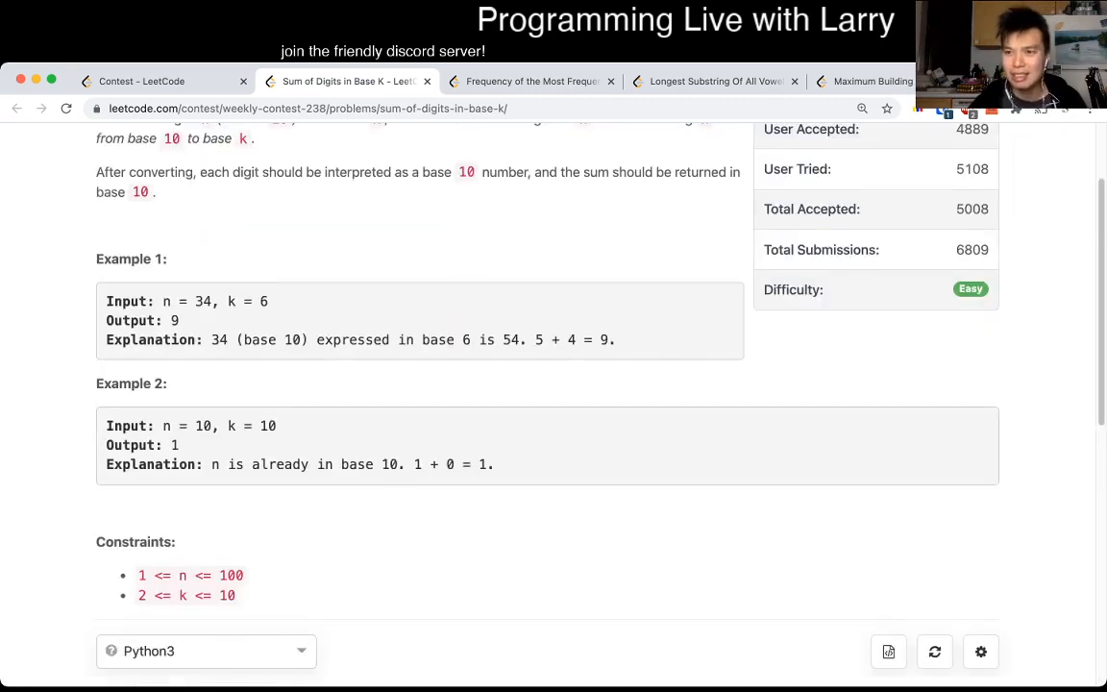
- Scroll through the Sum of Digits in Base K statement and code before returning to Weekly Contest 238
{"action": "scroll", "scroll_direction": "down", "scroll_amount": 3}
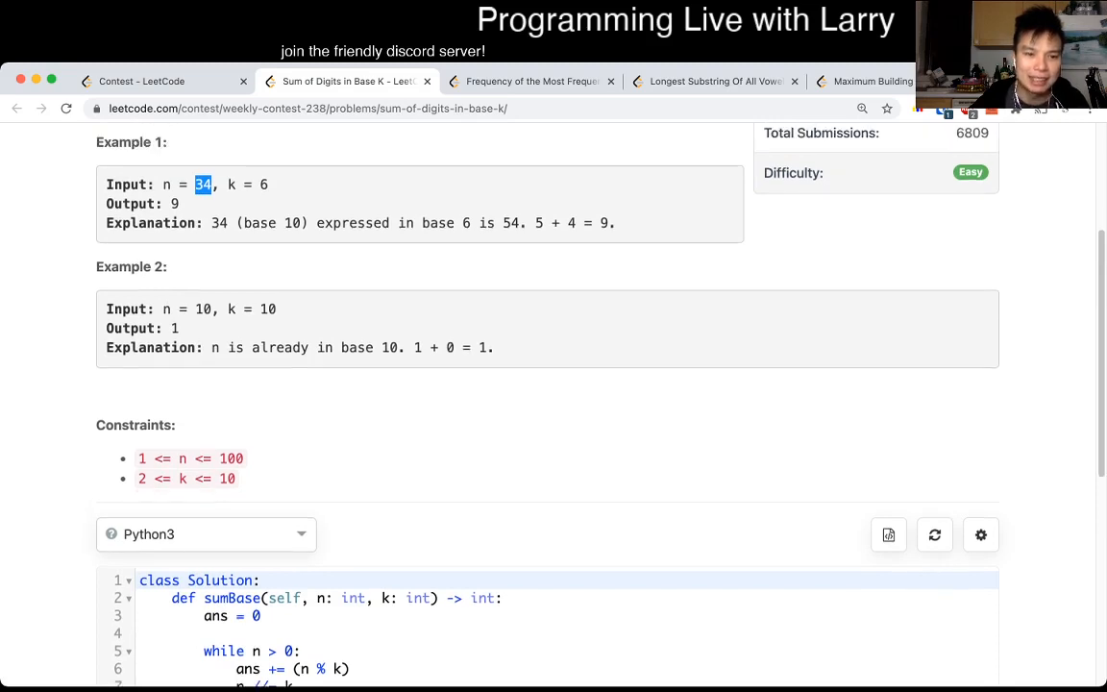
{"action": "scroll", "scroll_direction": "down", "scroll_amount": 3}
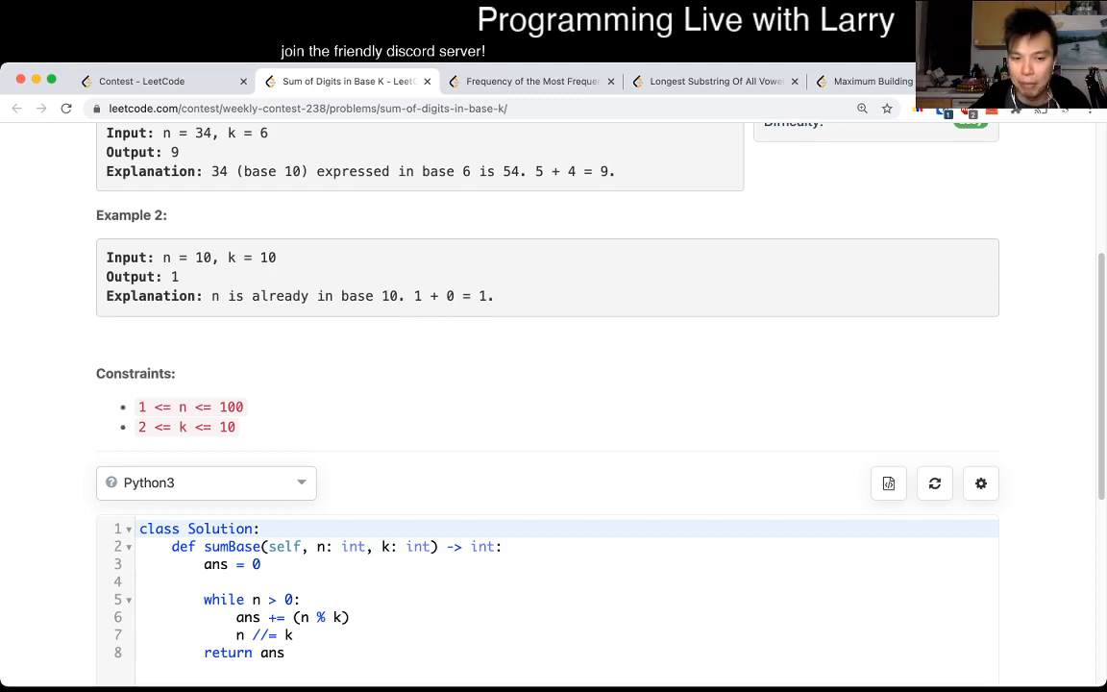
{"action": "scroll", "scroll_direction": "down", "scroll_amount": 3}
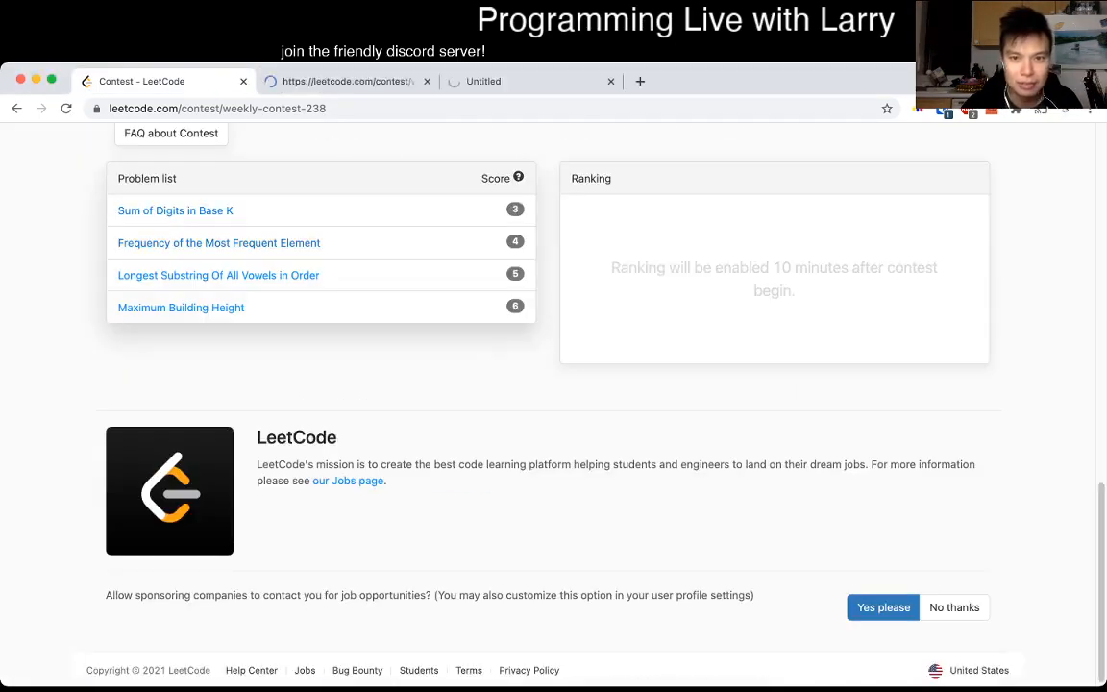
- Open 'Sum of Digits in Base K' from the contest list and view its Python3 template
{"action": "left_click", "coordinate": [175, 211]}
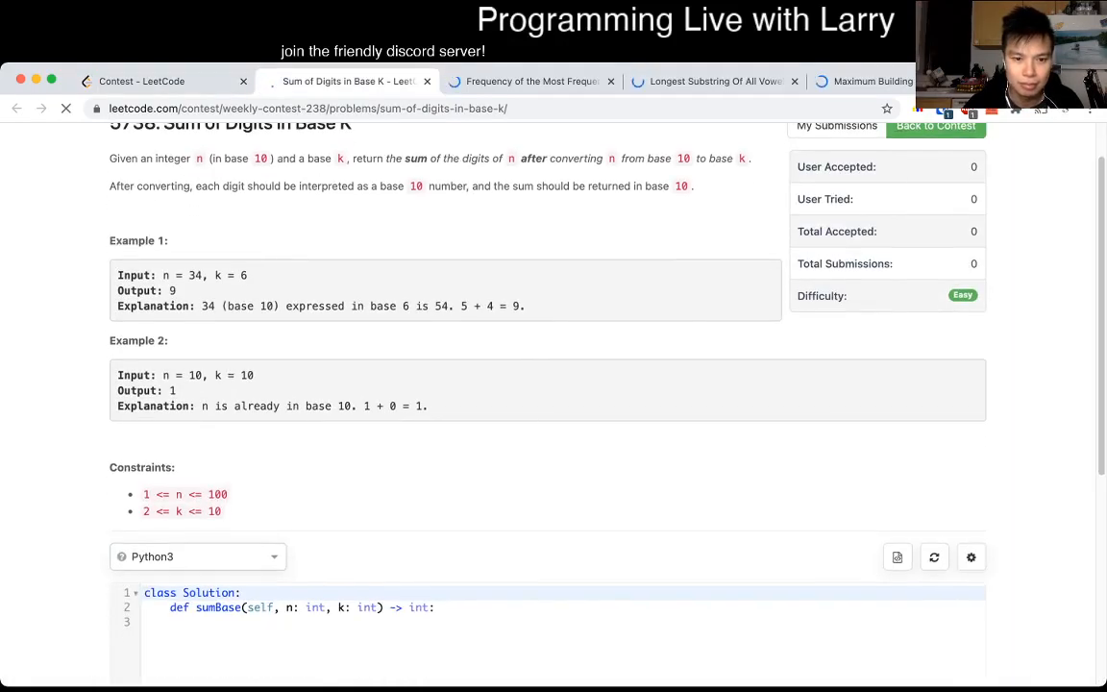
{"action": "scroll", "scroll_direction": "down", "scroll_amount": 3}
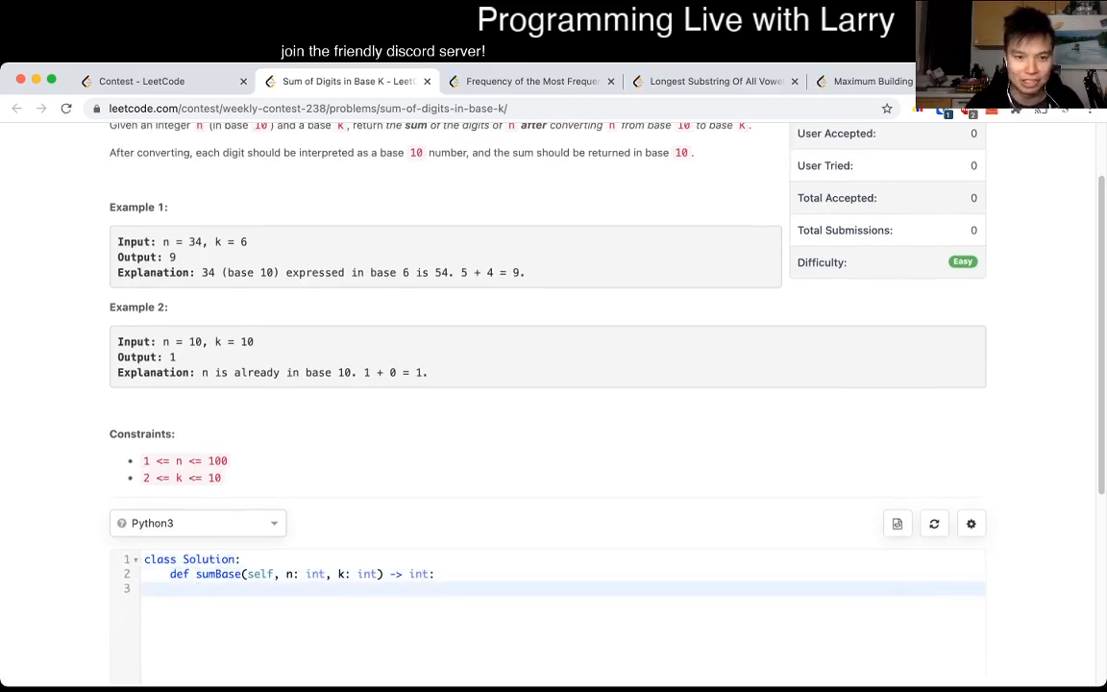
- Write ans = 0, a while n > 0 loop adding n % k with n //= k, returning ans
{"action": "type", "text": "ans = 0"}
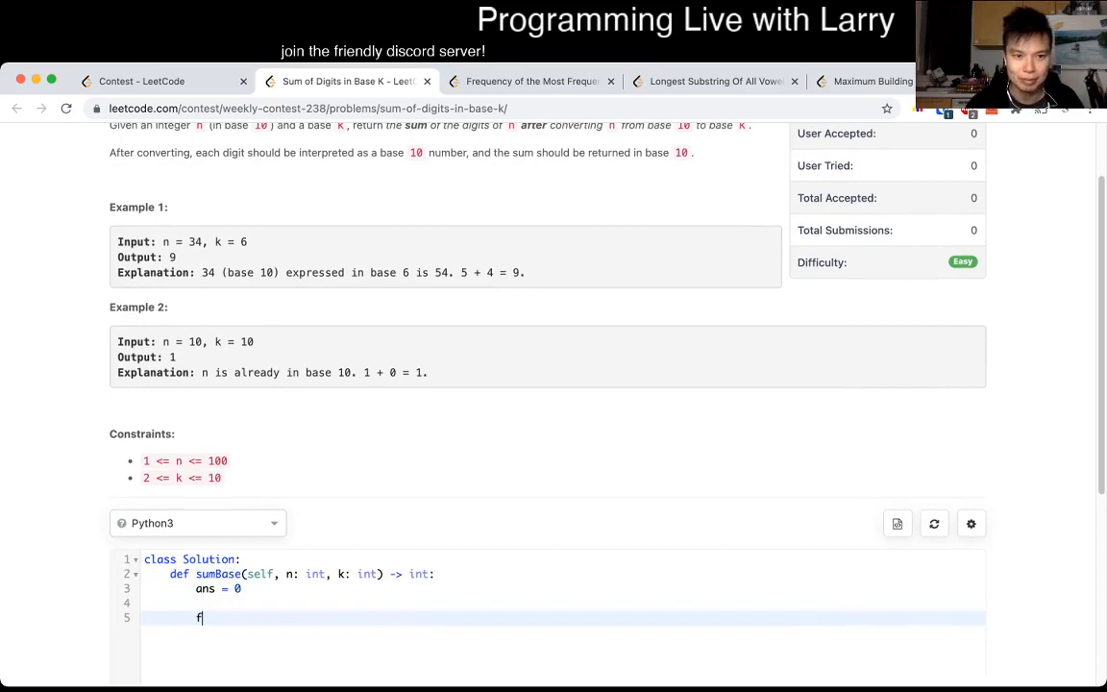
{"action": "type", "text": "while n"}
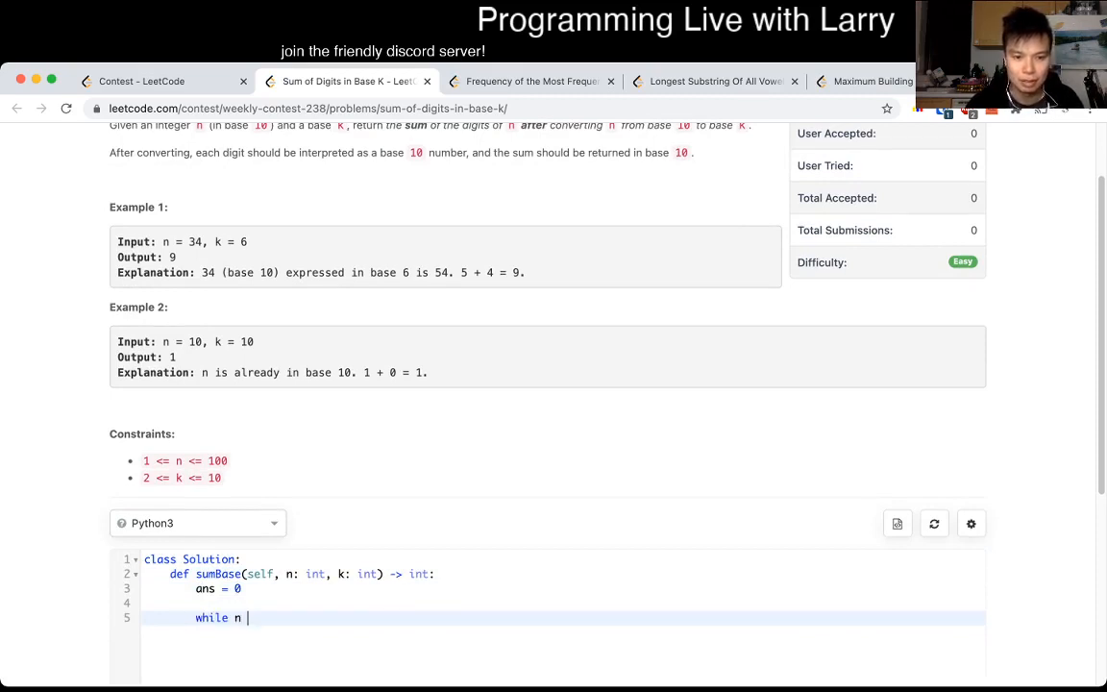
{"action": "type", "text": "> 0:"}
{"action": "type", "text": "n //="}
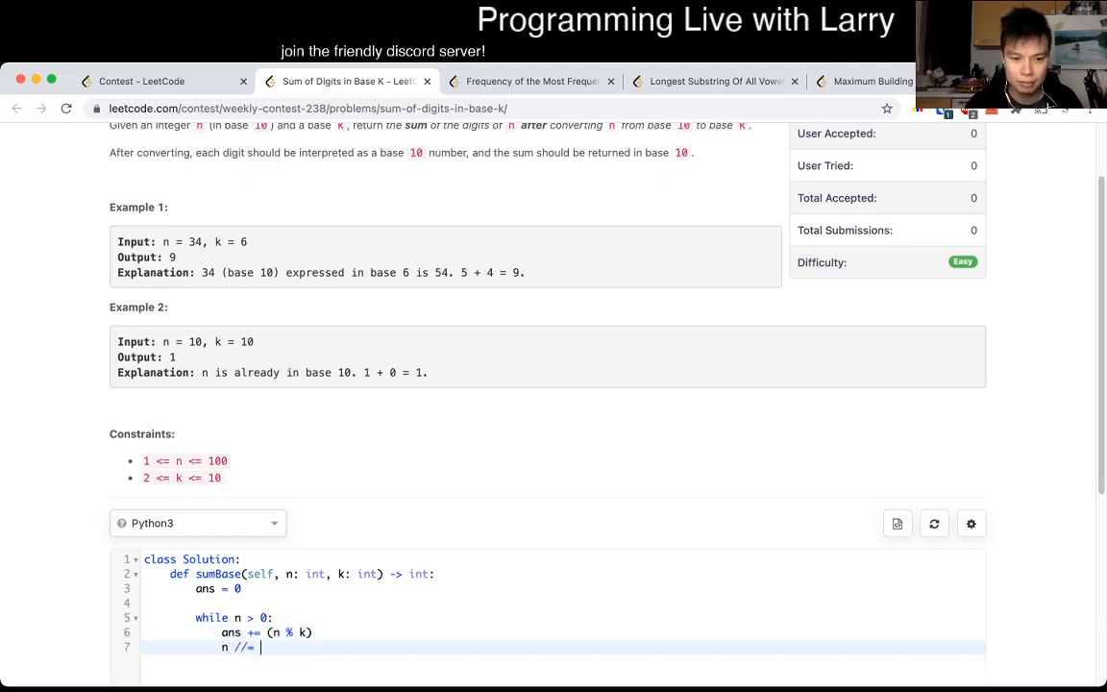
{"action": "type", "text": "k"}
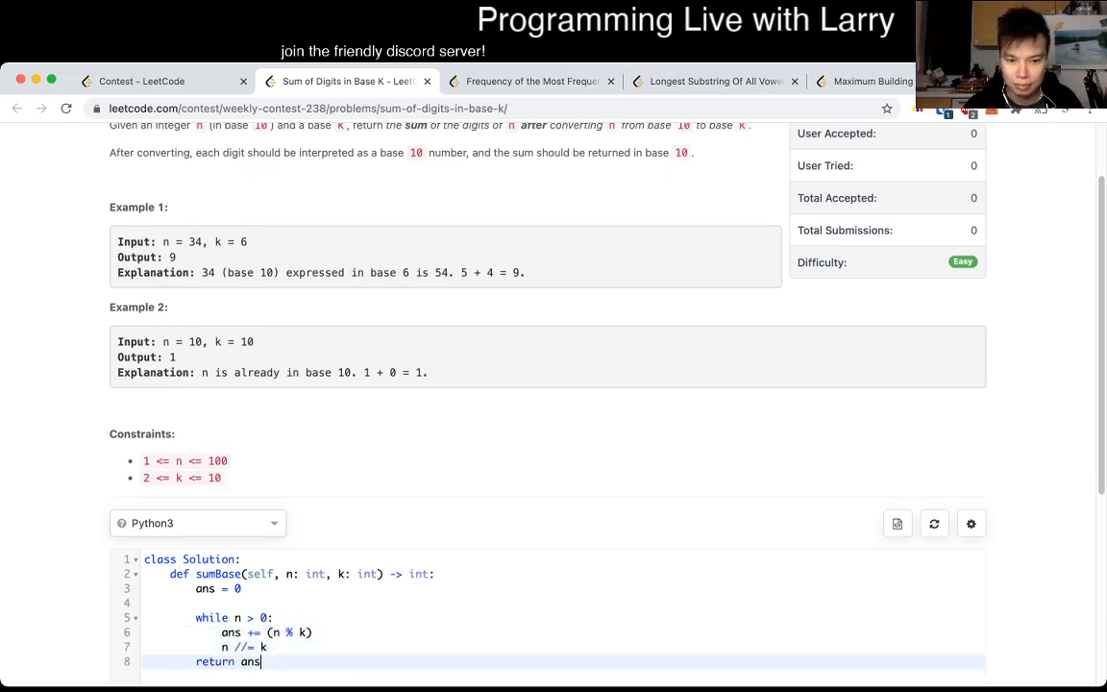
{"action": "scroll", "scroll_direction": "down", "scroll_amount": 3}
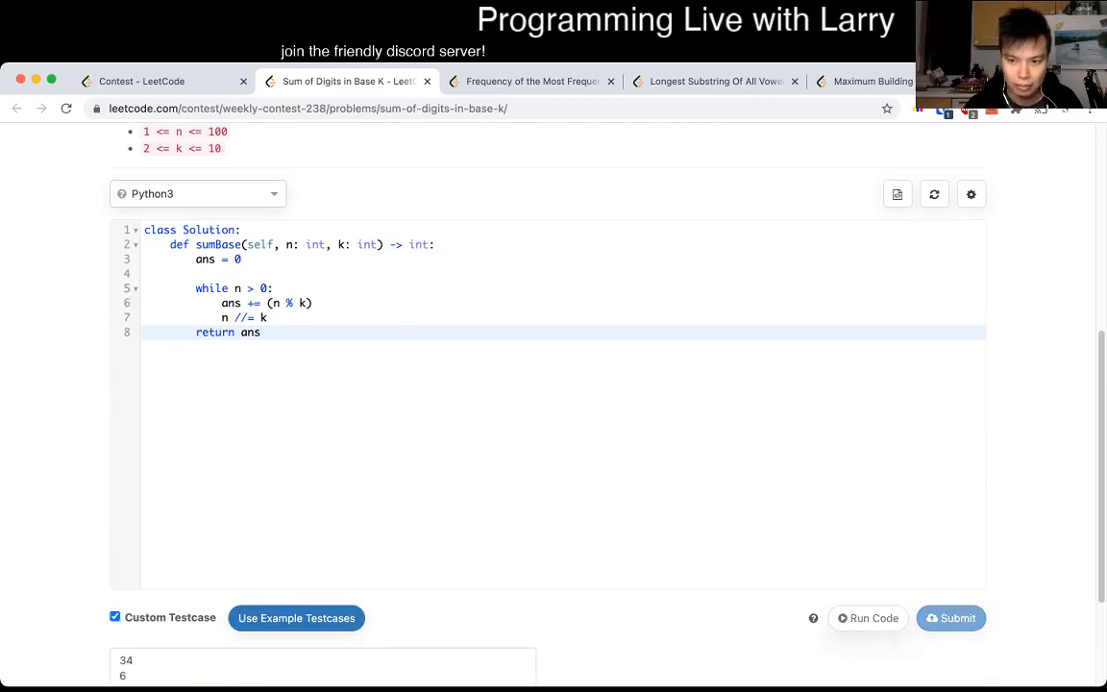
- Add the sumBase examples as custom test input, then switch to Frequency of the Most Frequent Element
{"action": "left_click", "coordinate": [867, 618]}
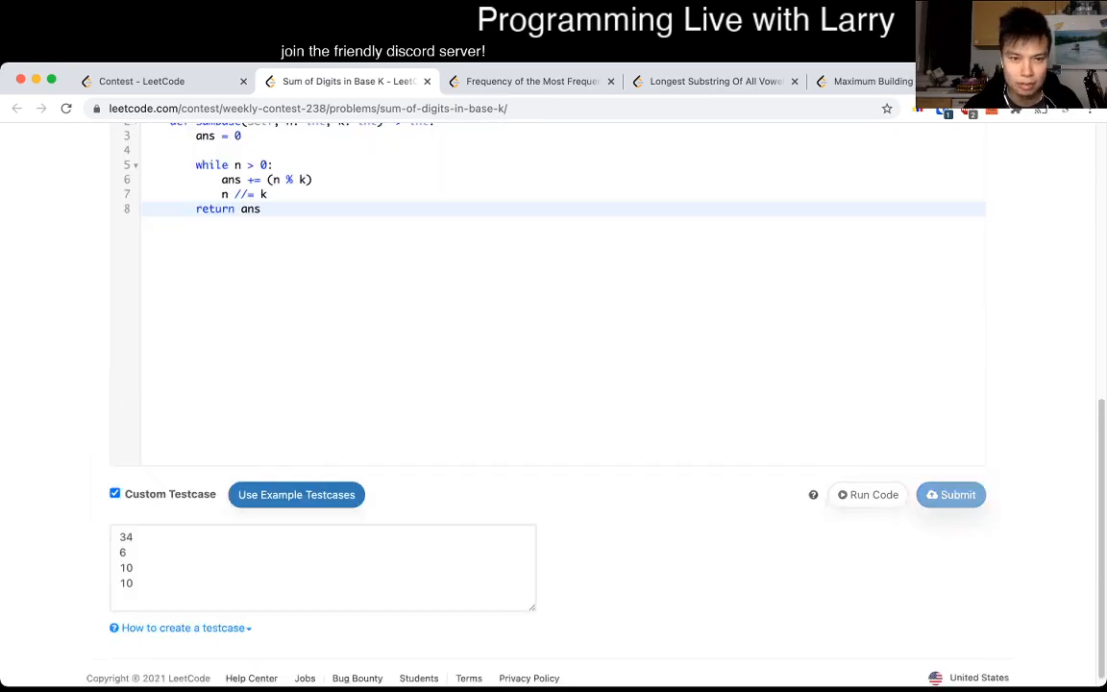
{"action": "left_click", "coordinate": [346, 81]}
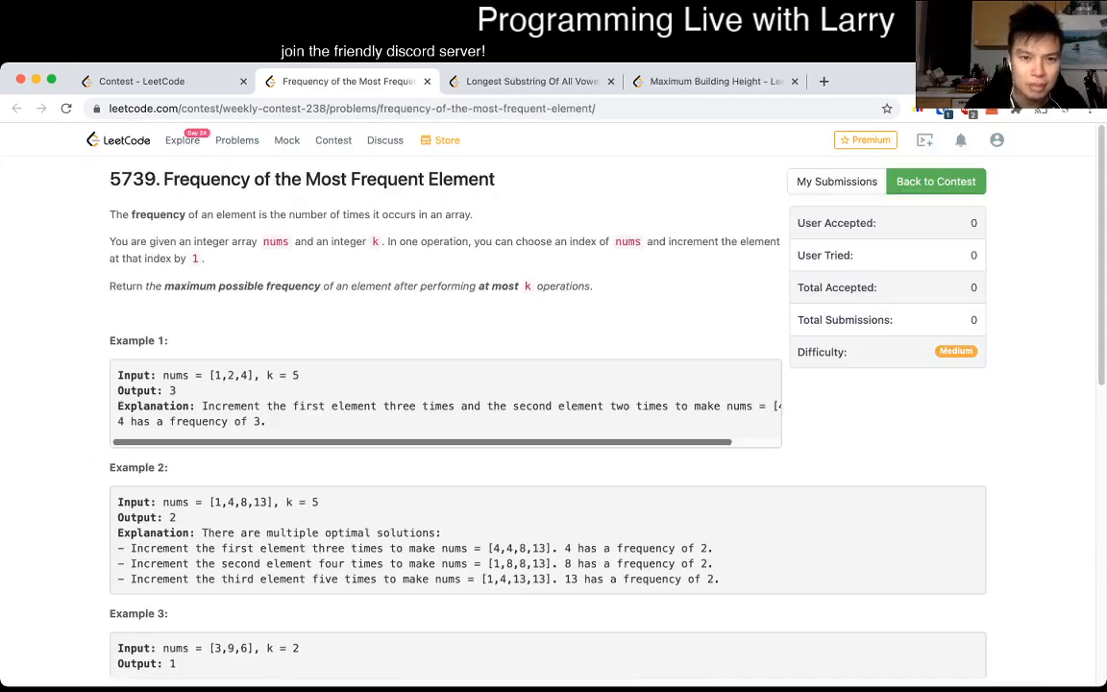